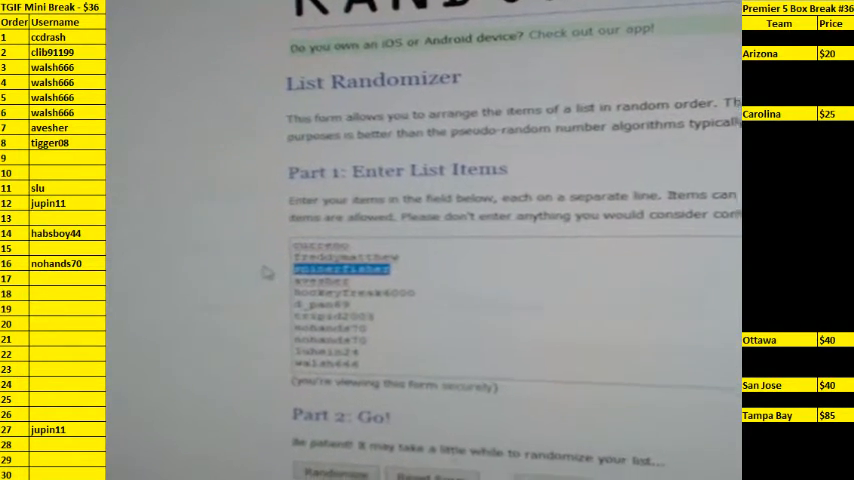
Step: Shuffle the 30 names three times, leaving stockexchanges at the top of the results
{"action": "scroll", "scroll_direction": "down", "scroll_amount": 3}
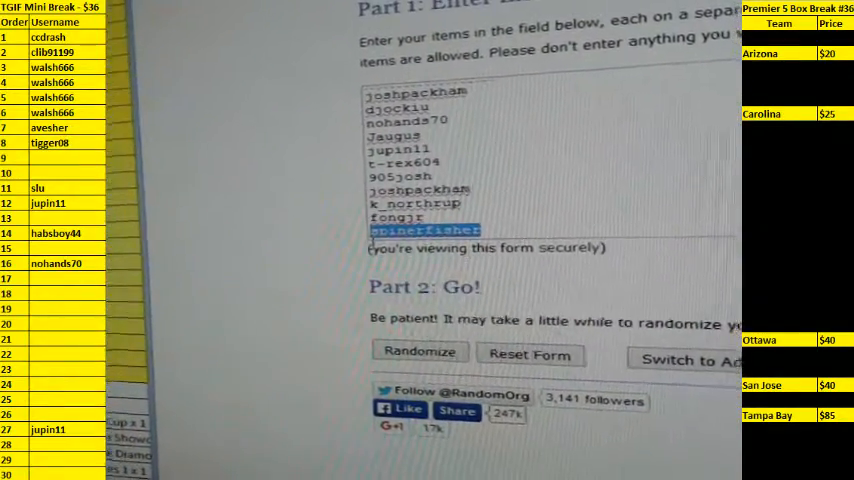
{"action": "scroll", "scroll_direction": "down", "scroll_amount": 3}
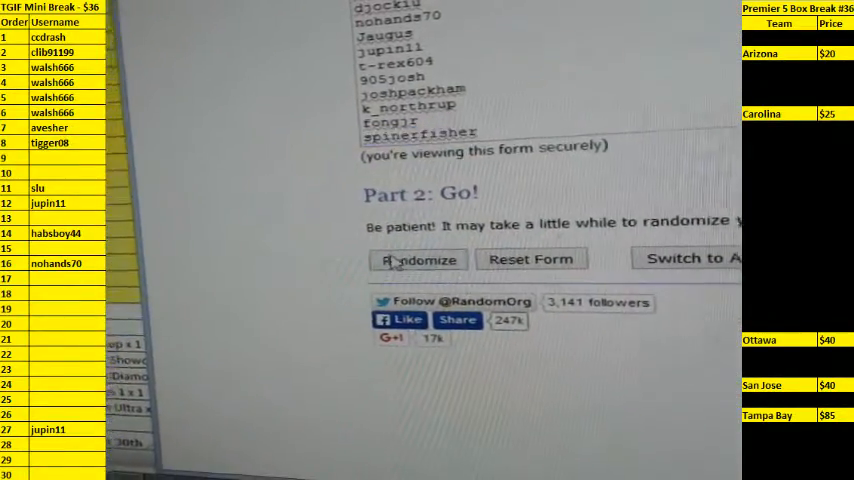
{"action": "left_click", "coordinate": [417, 259]}
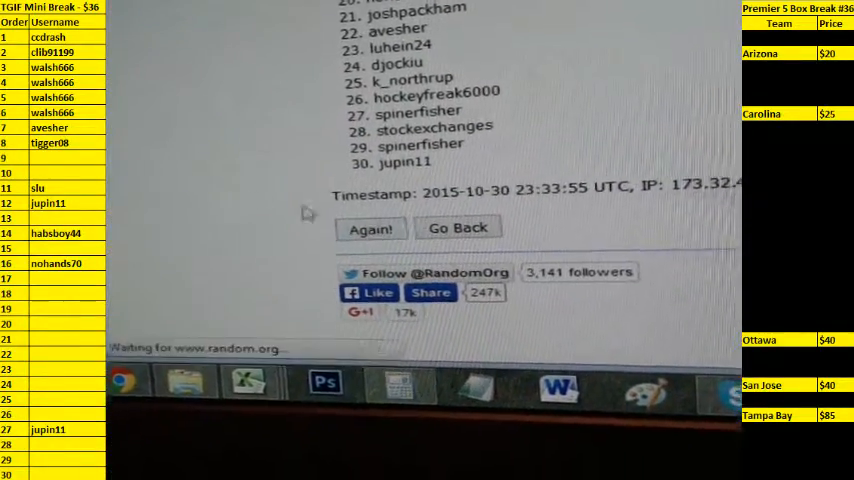
{"action": "left_click", "coordinate": [371, 228]}
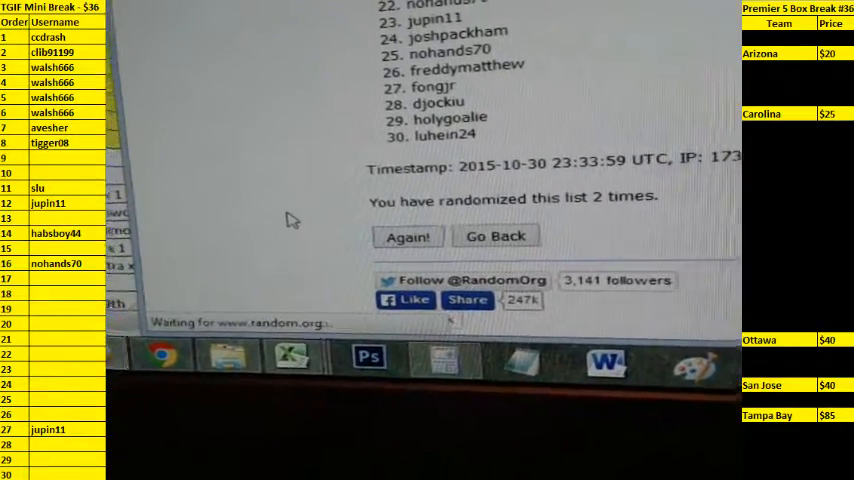
{"action": "left_click", "coordinate": [408, 236]}
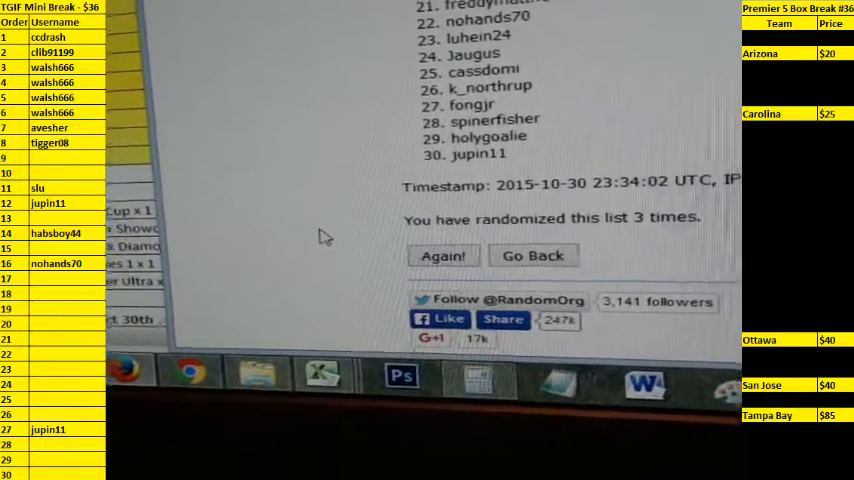
{"action": "left_click", "coordinate": [444, 255]}
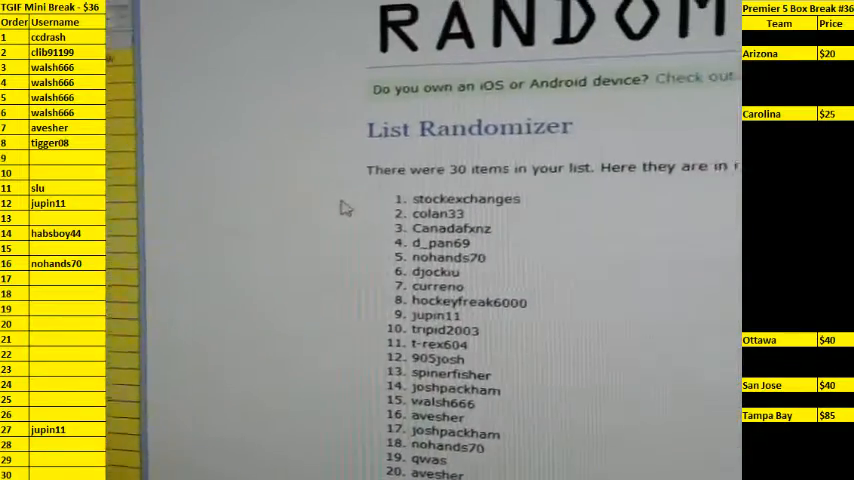